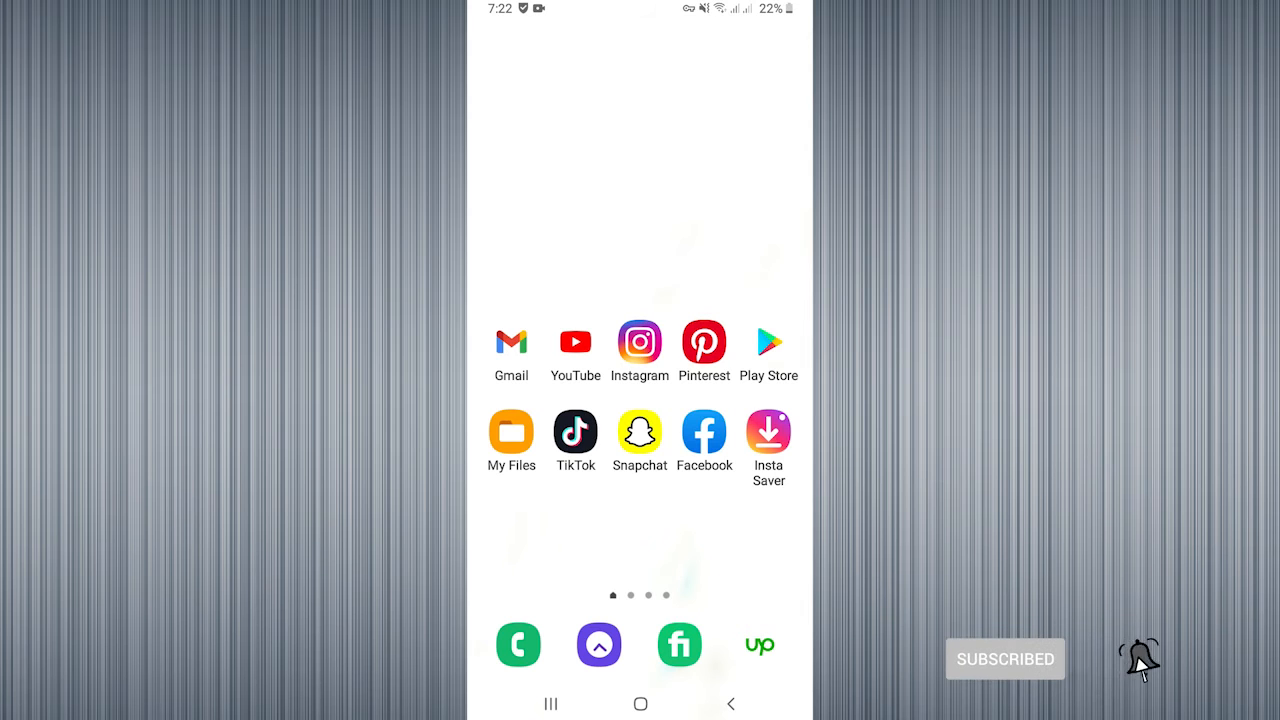
Step: Launch the Google Play Store from the home screen
{"action": "left_click", "coordinate": [768, 342]}
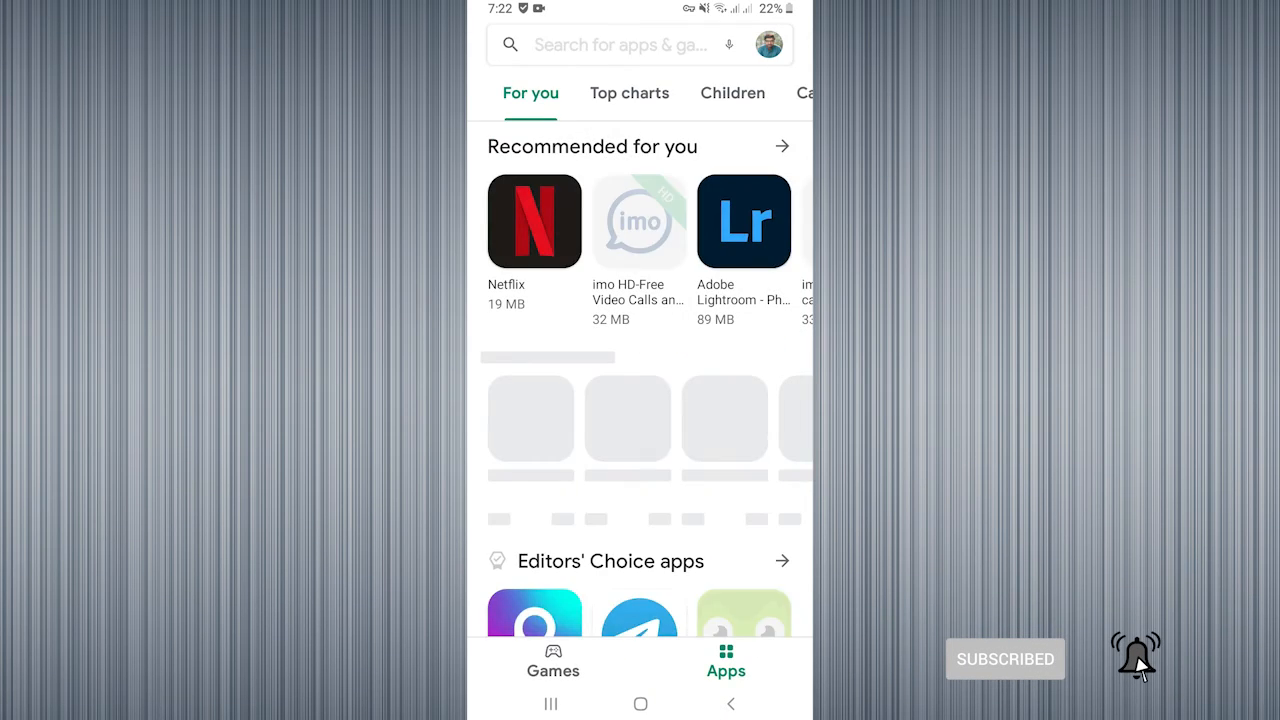
Step: Search for 'snapchat' via recent searches and review the results showing it installed
{"action": "left_click", "coordinate": [620, 44]}
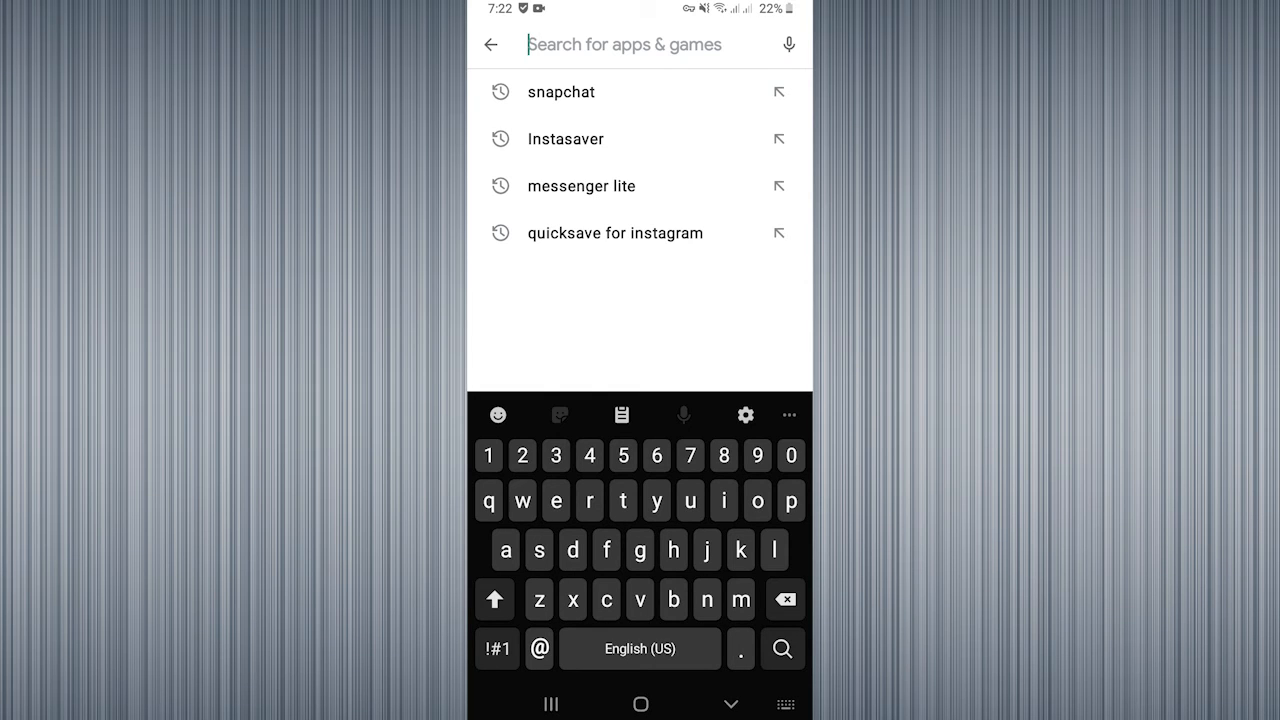
{"action": "left_click", "coordinate": [560, 92]}
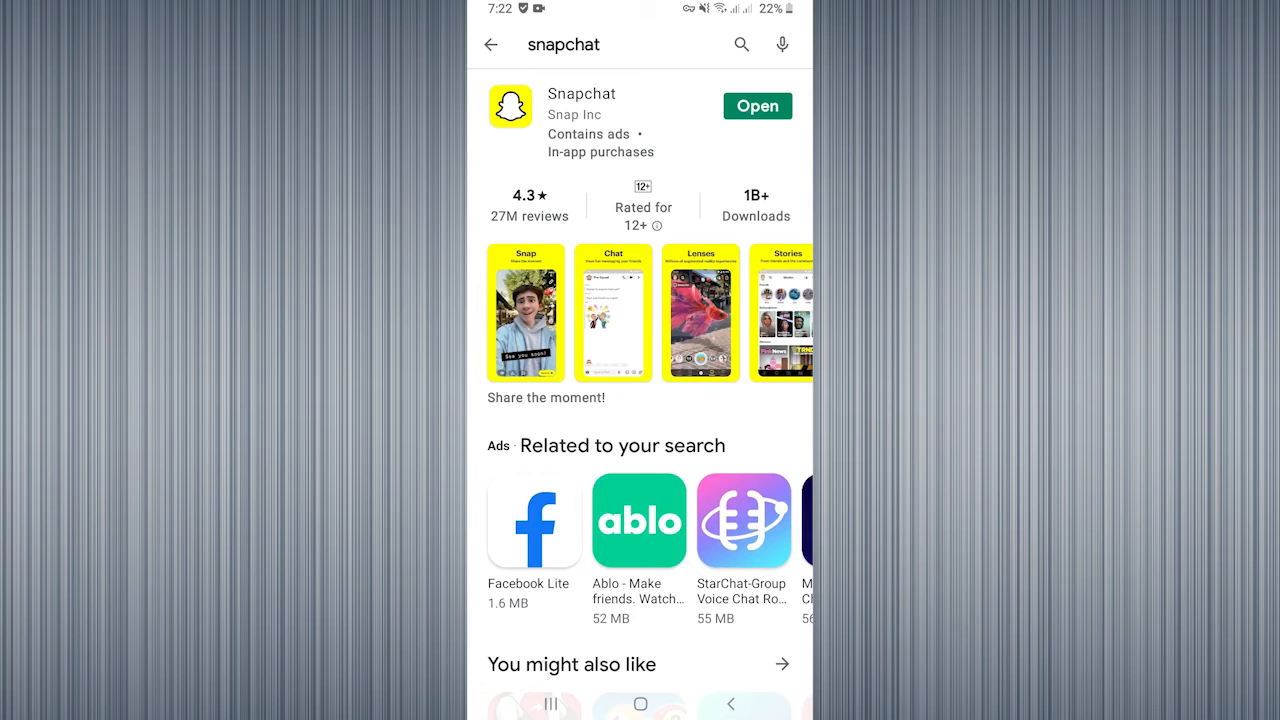
{"action": "scroll", "scroll_direction": "down", "scroll_amount": 3}
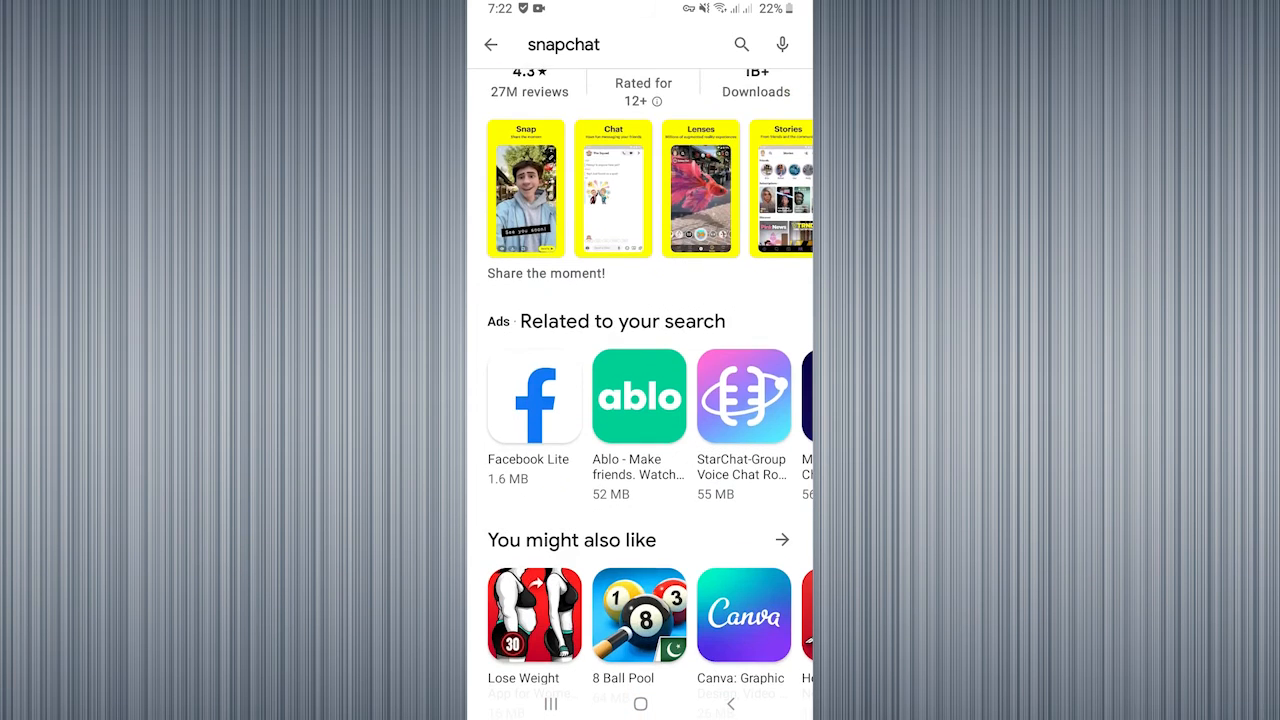